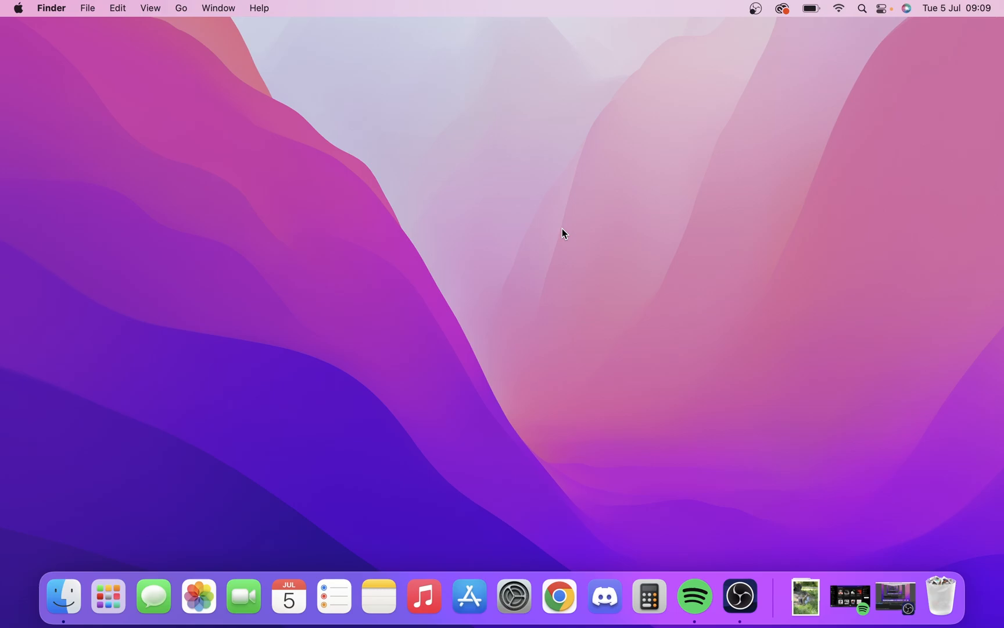
{"action": "mouse_move", "coordinate": [648, 596]}
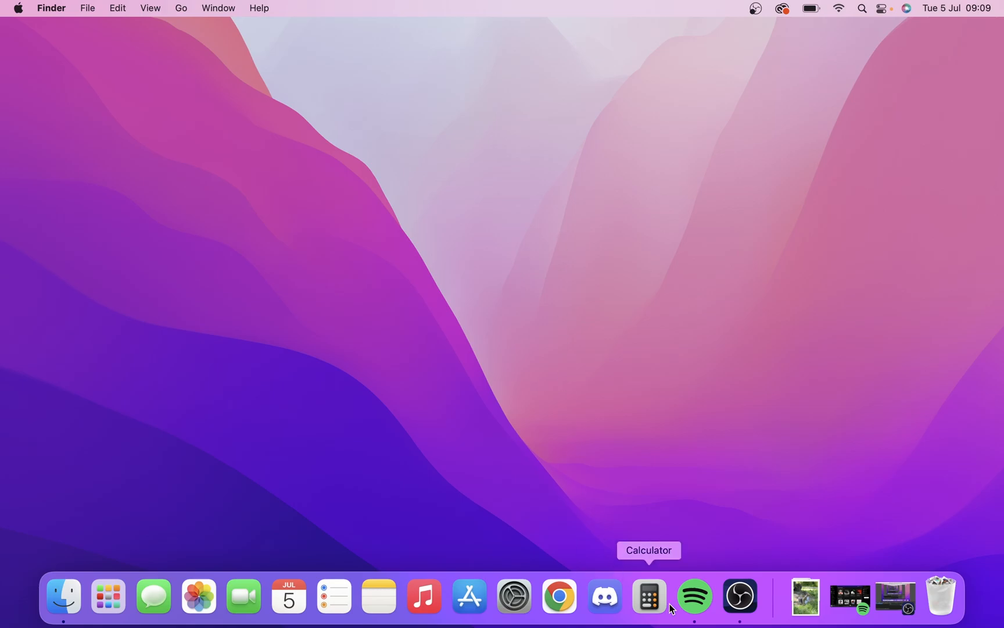
{"action": "mouse_move", "coordinate": [693, 595]}
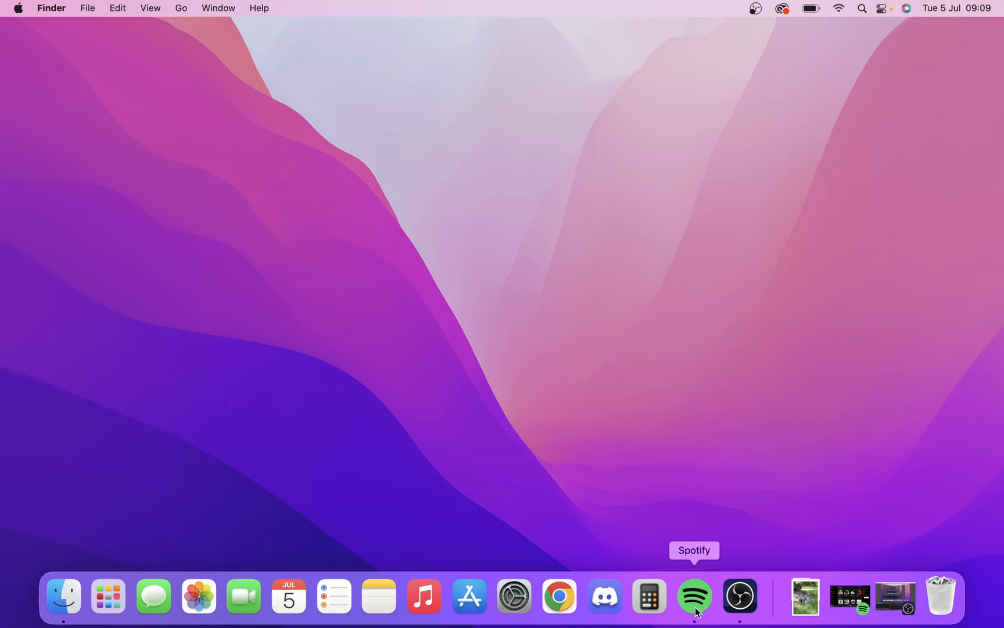
Step: Launch Spotify from the Dock and open its application menu in the menu bar
{"action": "left_click", "coordinate": [693, 596]}
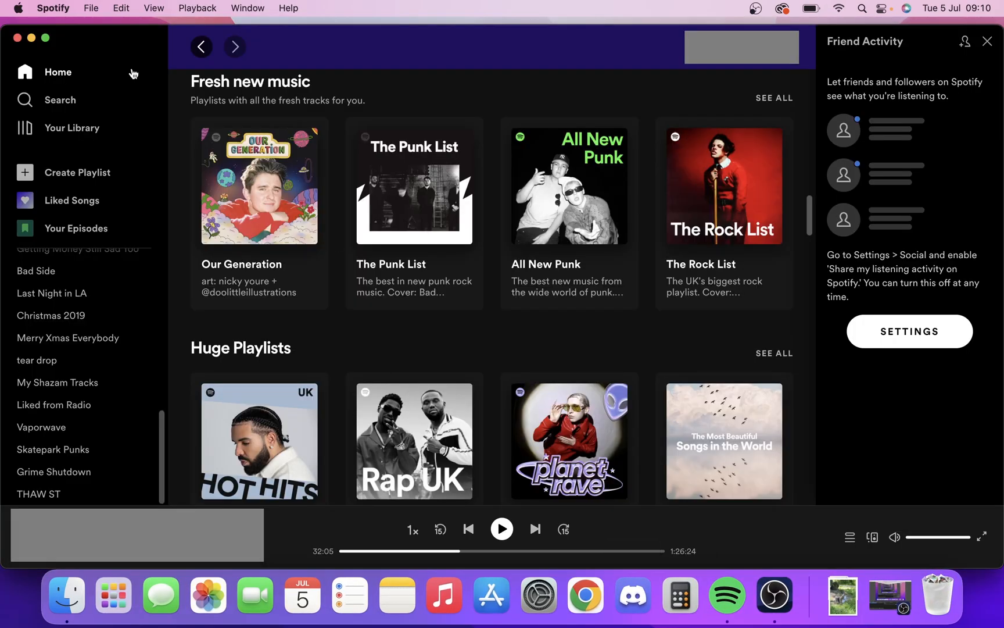
{"action": "mouse_move", "coordinate": [356, 31]}
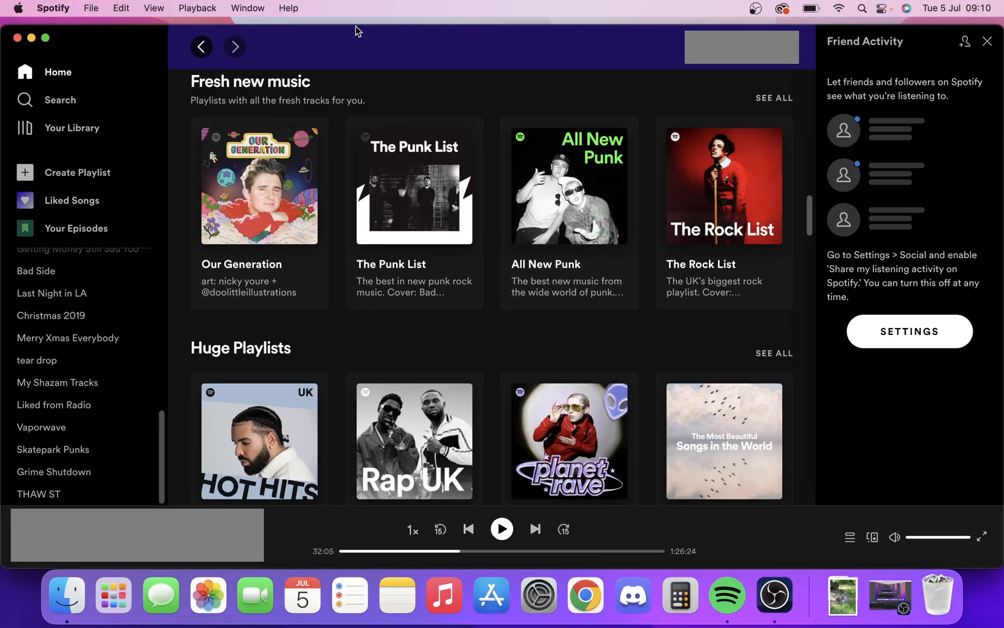
{"action": "mouse_move", "coordinate": [53, 8]}
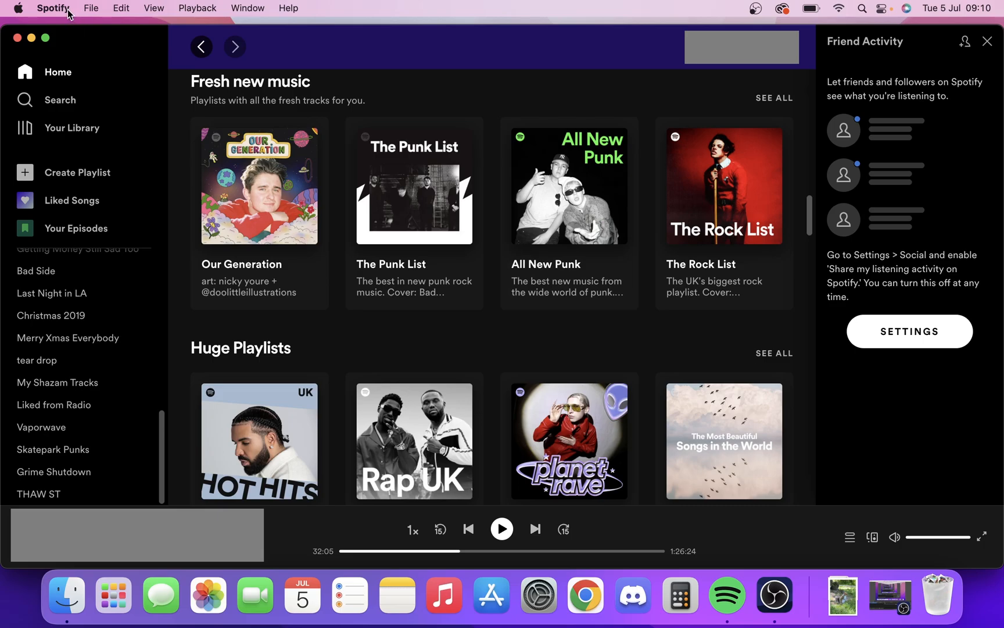
{"action": "left_click", "coordinate": [52, 8]}
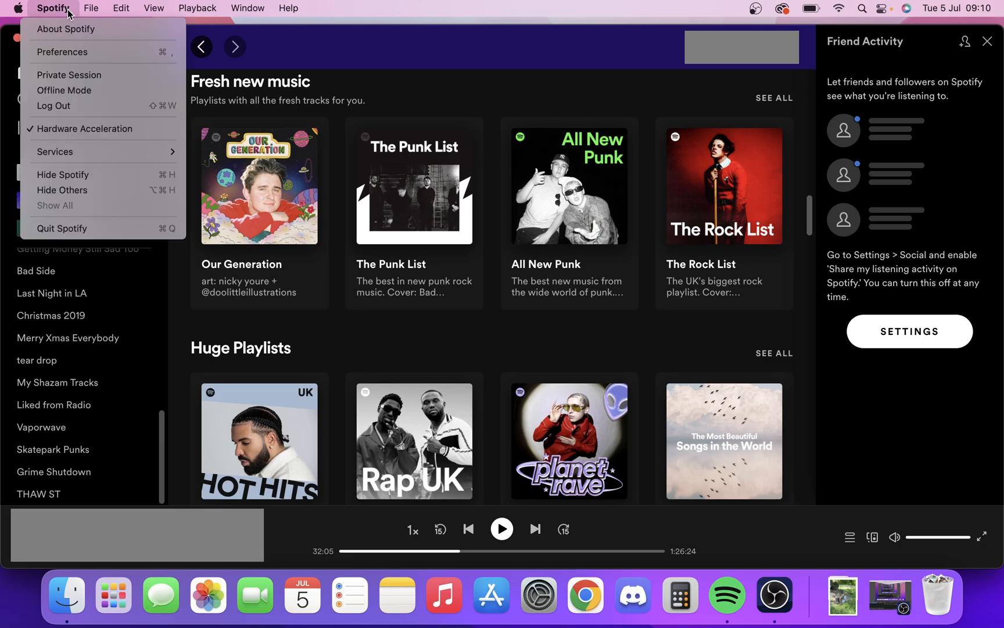
{"action": "mouse_move", "coordinate": [63, 51]}
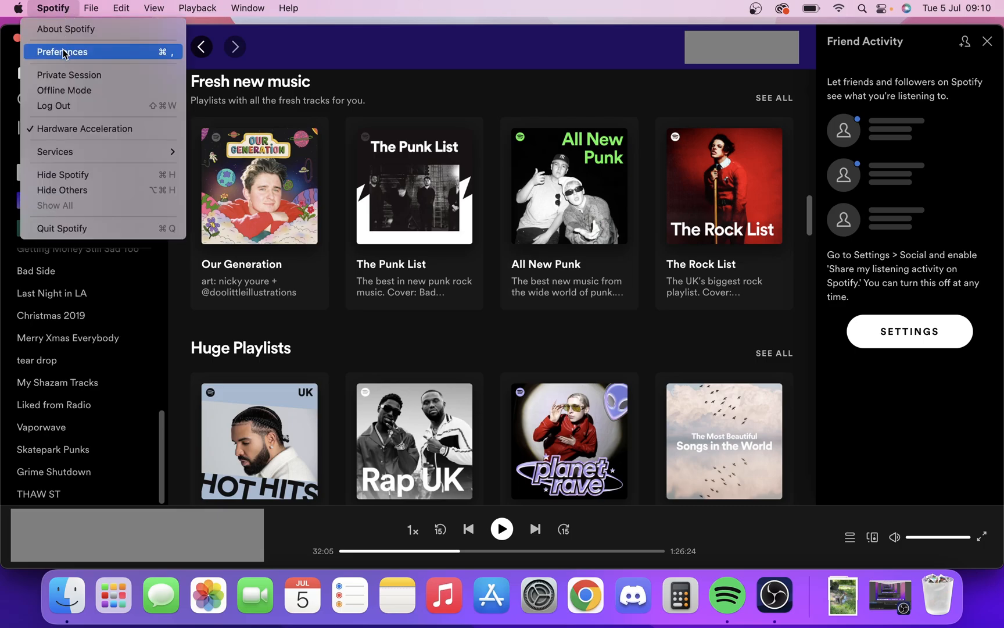
Step: Open Preferences and scroll down to the Startup and window behaviour section
{"action": "left_click", "coordinate": [62, 51]}
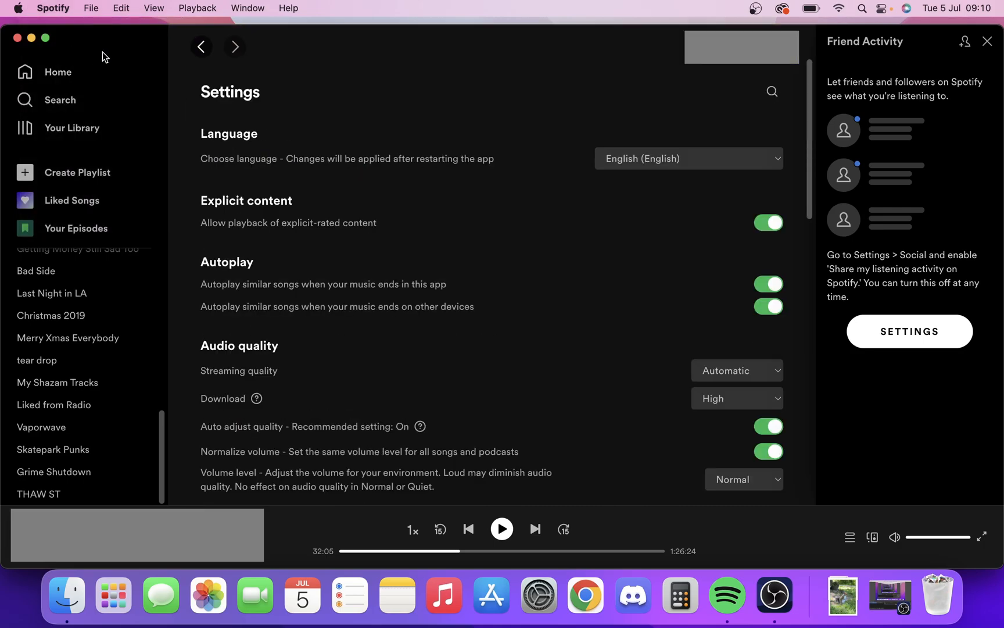
{"action": "mouse_move", "coordinate": [386, 165]}
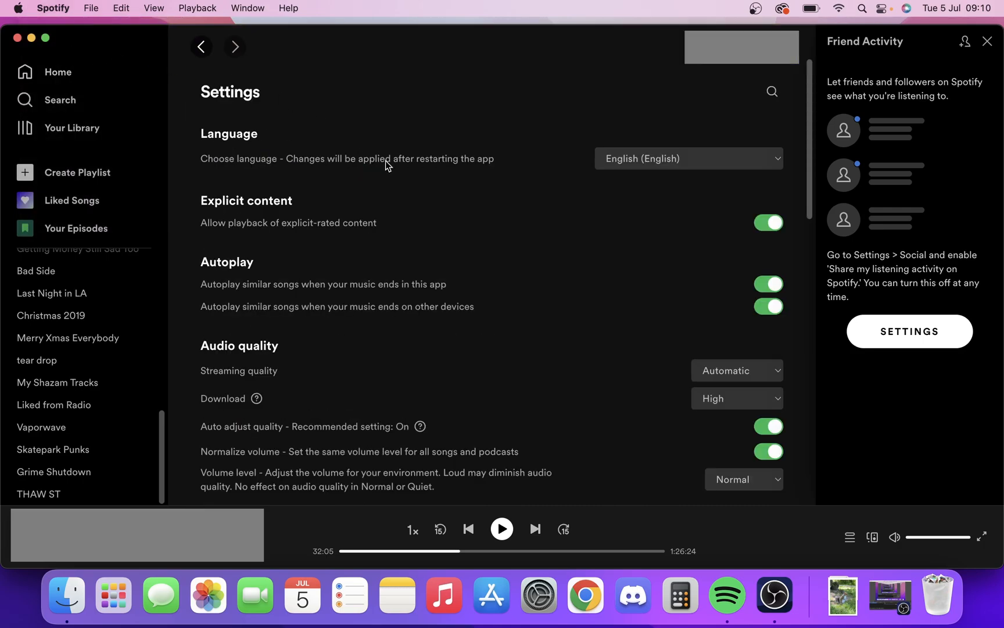
{"action": "mouse_move", "coordinate": [477, 342]}
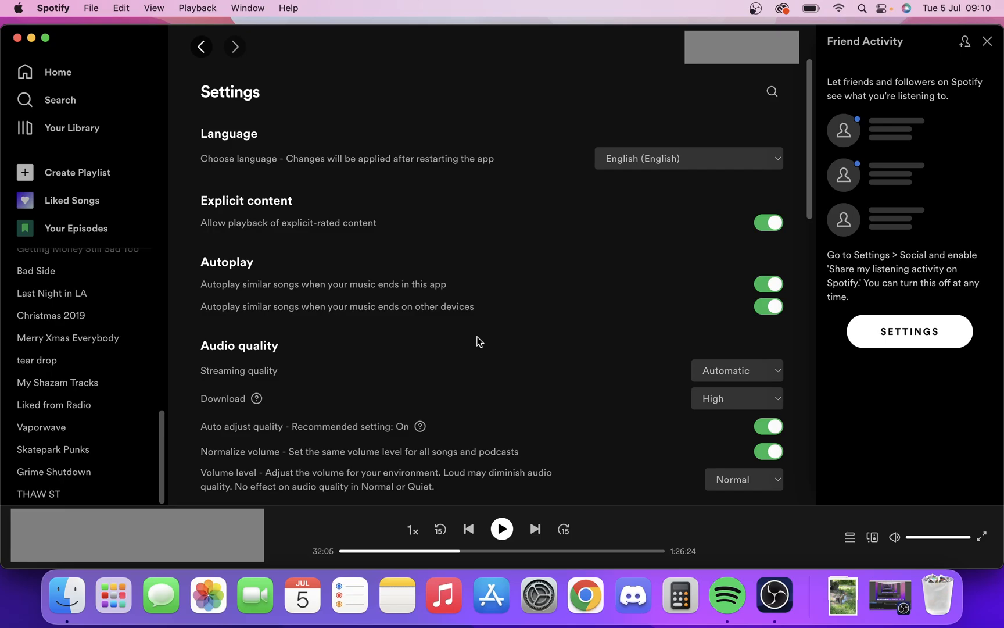
{"action": "scroll", "scroll_direction": "down", "scroll_amount": 3}
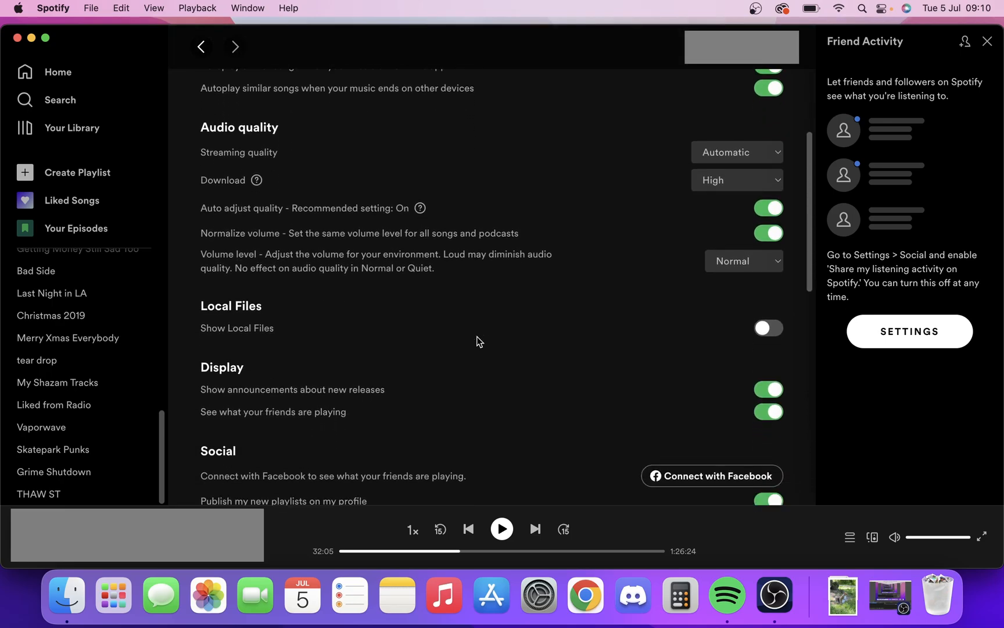
{"action": "scroll", "scroll_direction": "down", "scroll_amount": 3}
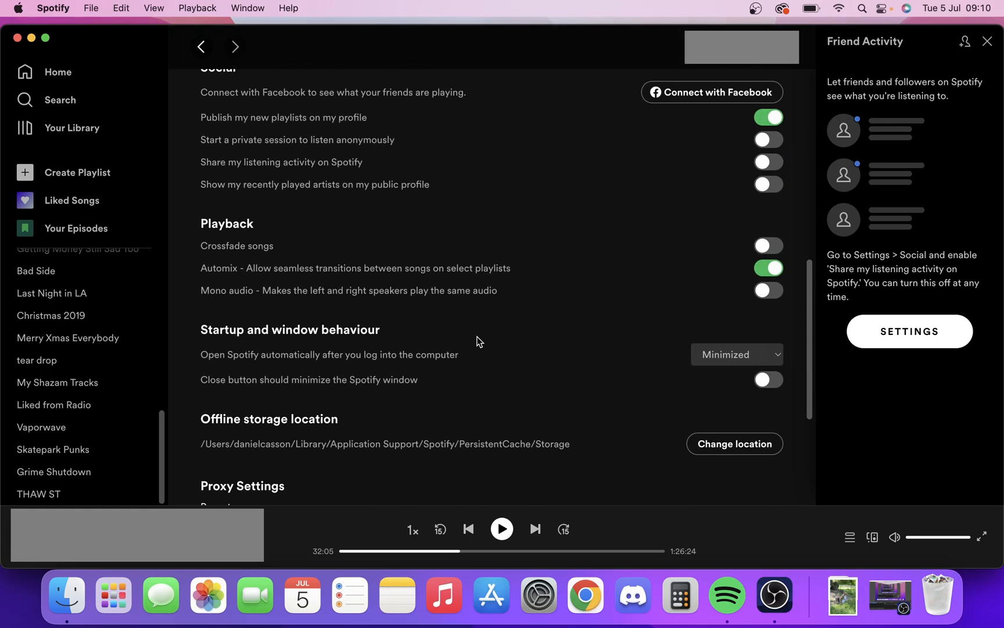
{"action": "scroll", "scroll_direction": "down", "scroll_amount": 3}
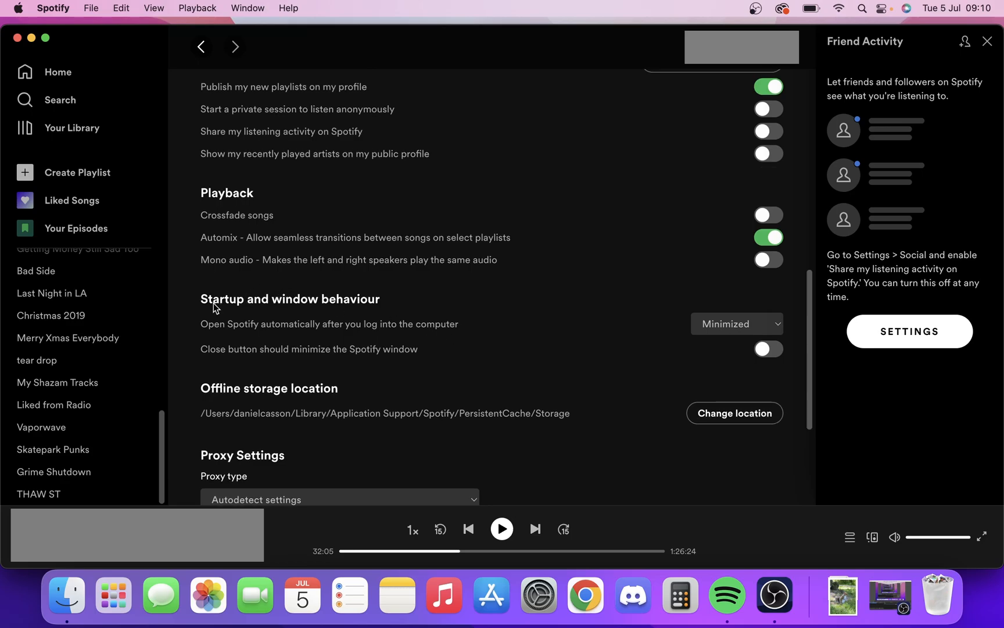
{"action": "mouse_move", "coordinate": [345, 311]}
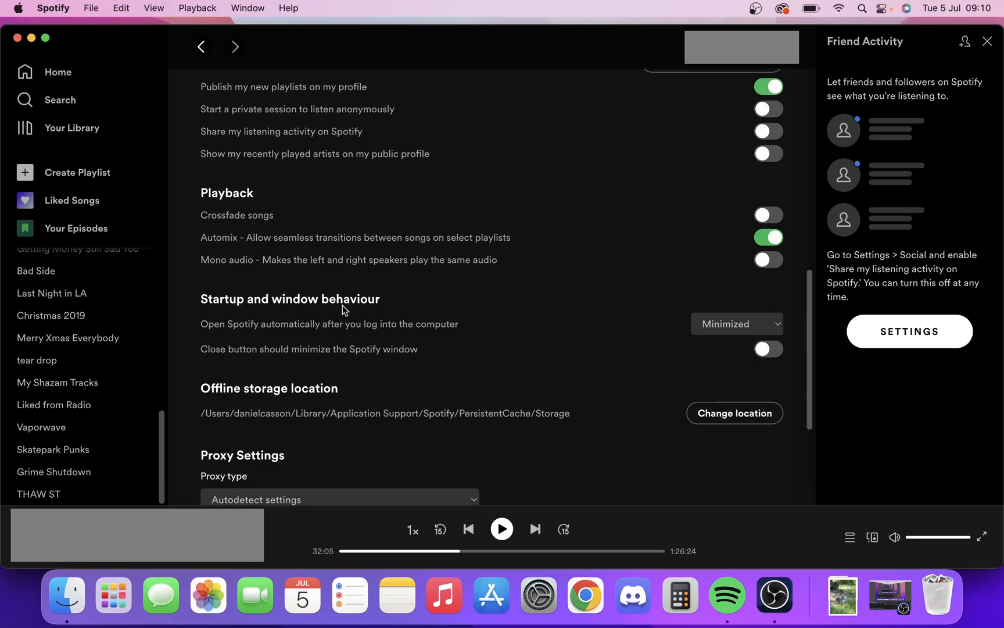
{"action": "mouse_move", "coordinate": [680, 378]}
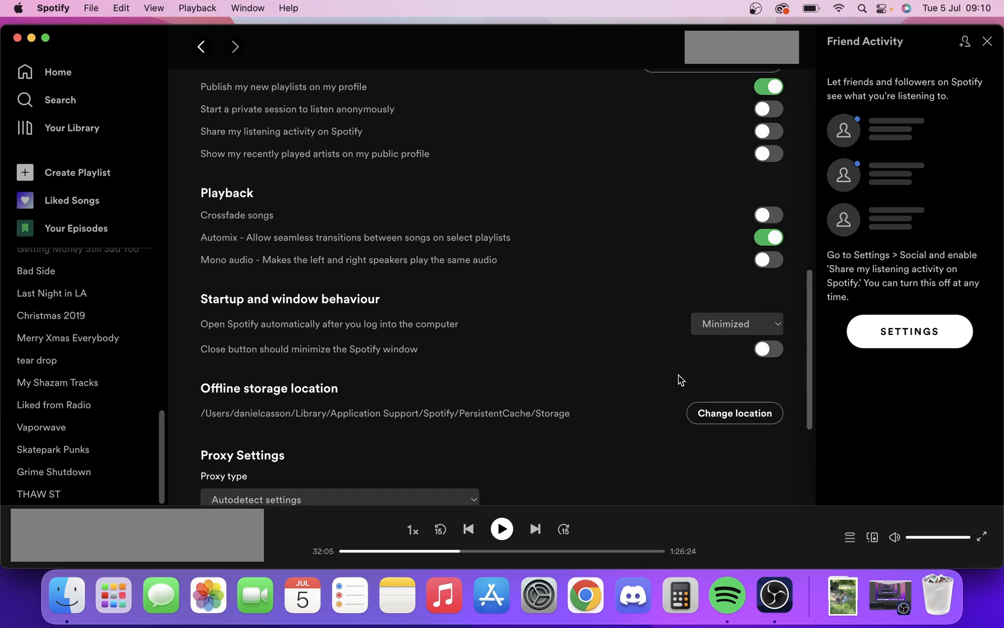
{"action": "mouse_move", "coordinate": [724, 338]}
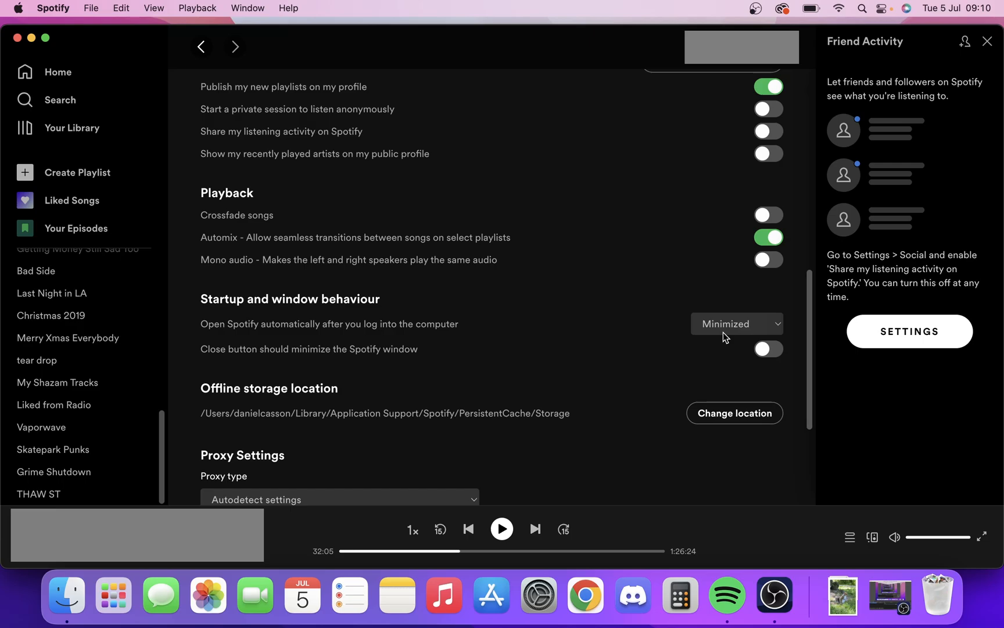
Step: Set 'Open Spotify automatically after you log into the computer' to No
{"action": "left_click", "coordinate": [736, 324]}
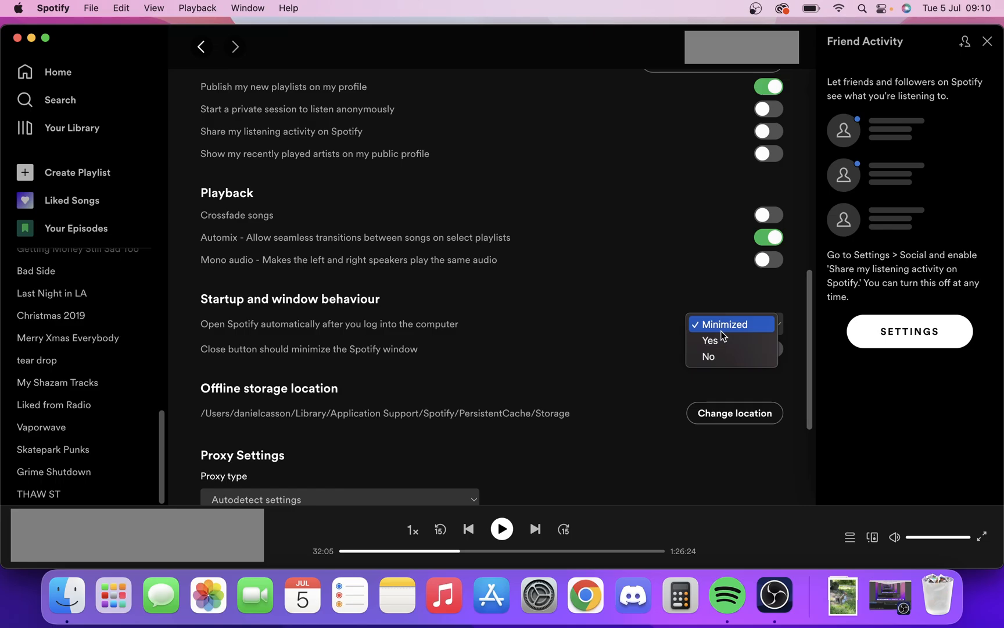
{"action": "mouse_move", "coordinate": [717, 357]}
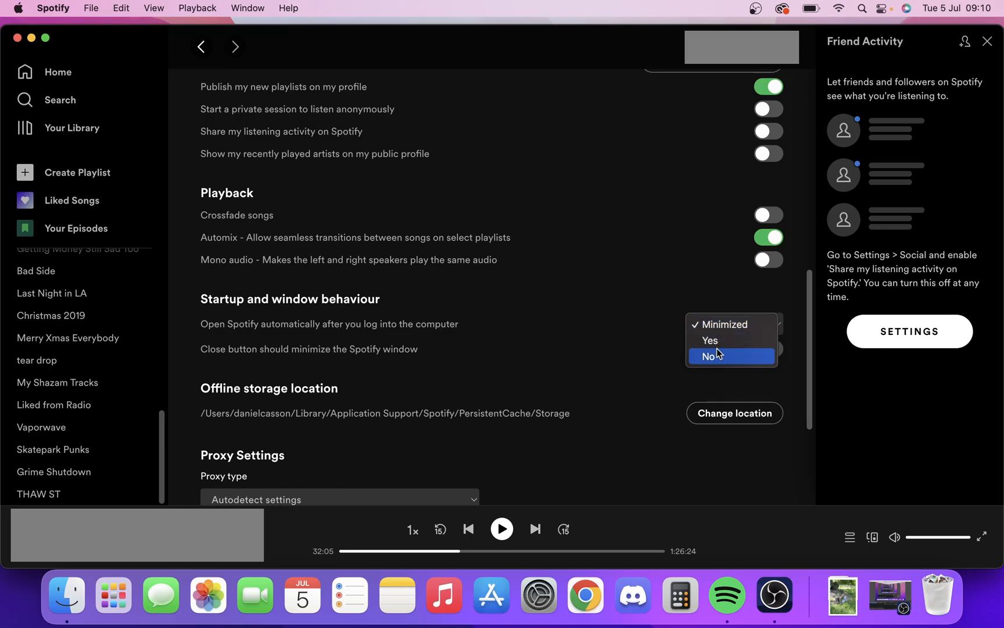
{"action": "mouse_move", "coordinate": [718, 355]}
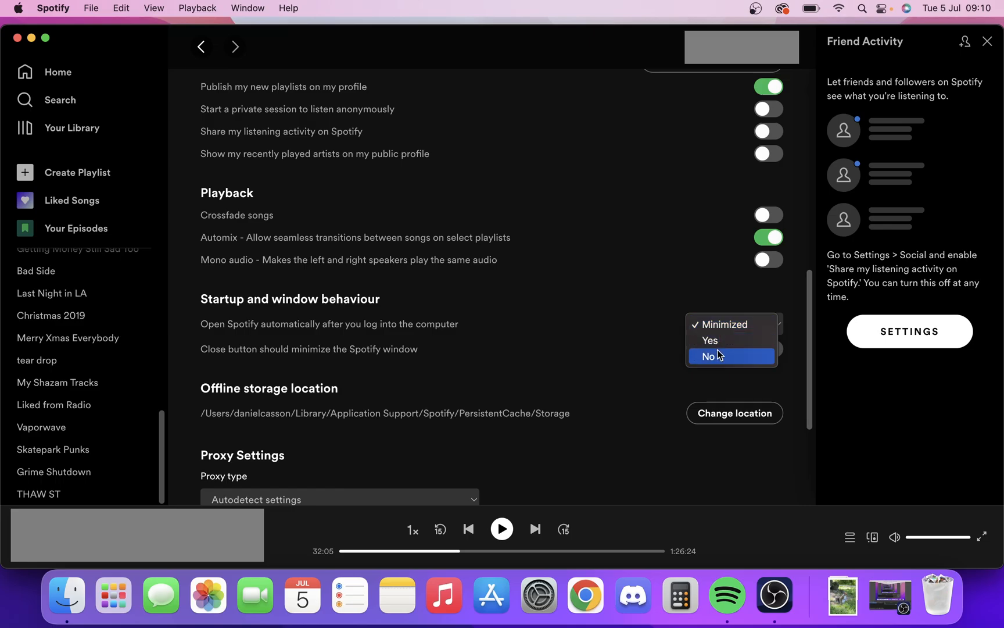
{"action": "left_click", "coordinate": [708, 356]}
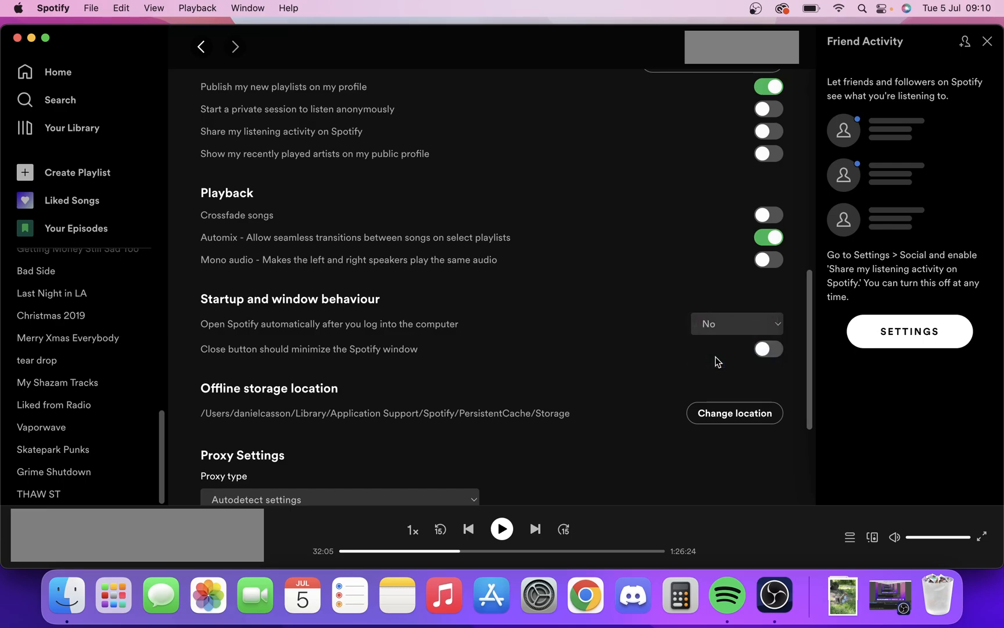
{"action": "scroll", "scroll_direction": "up", "scroll_amount": 3}
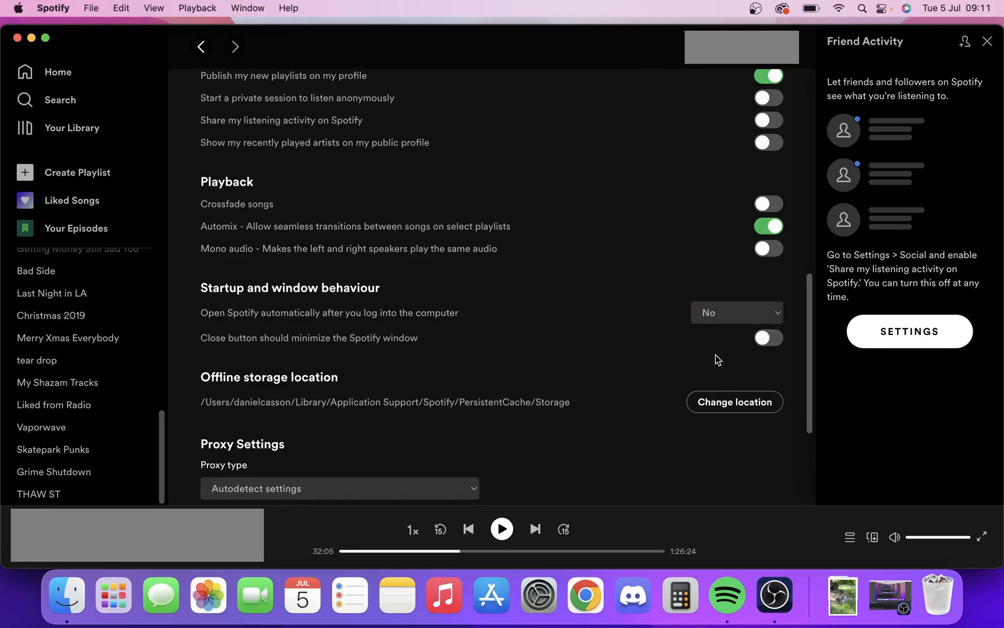